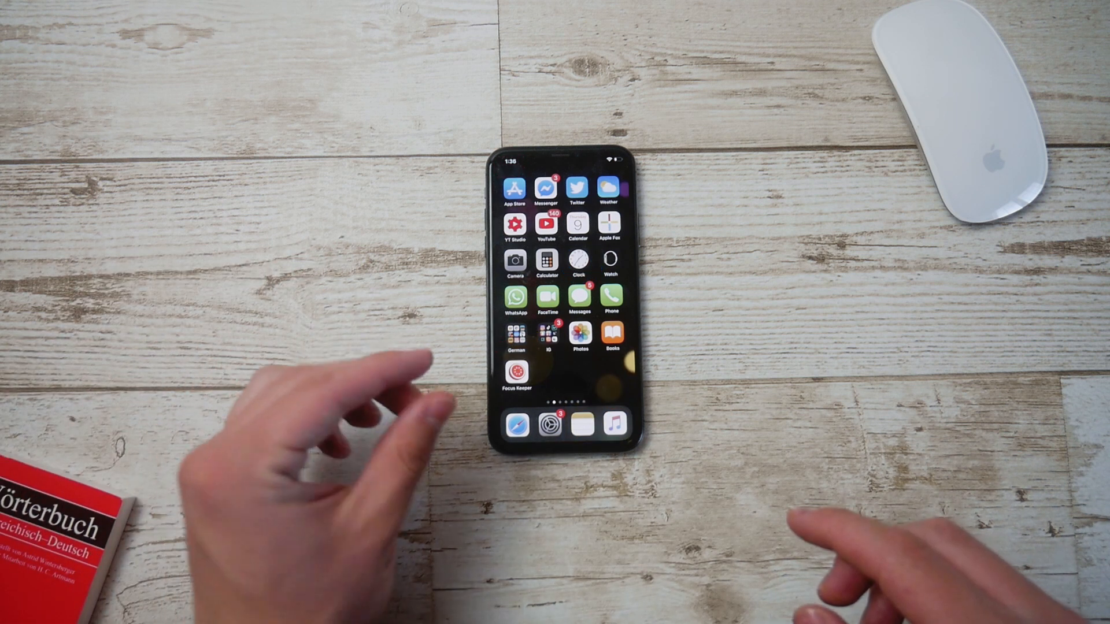
pyautogui.moveTo(411, 340)
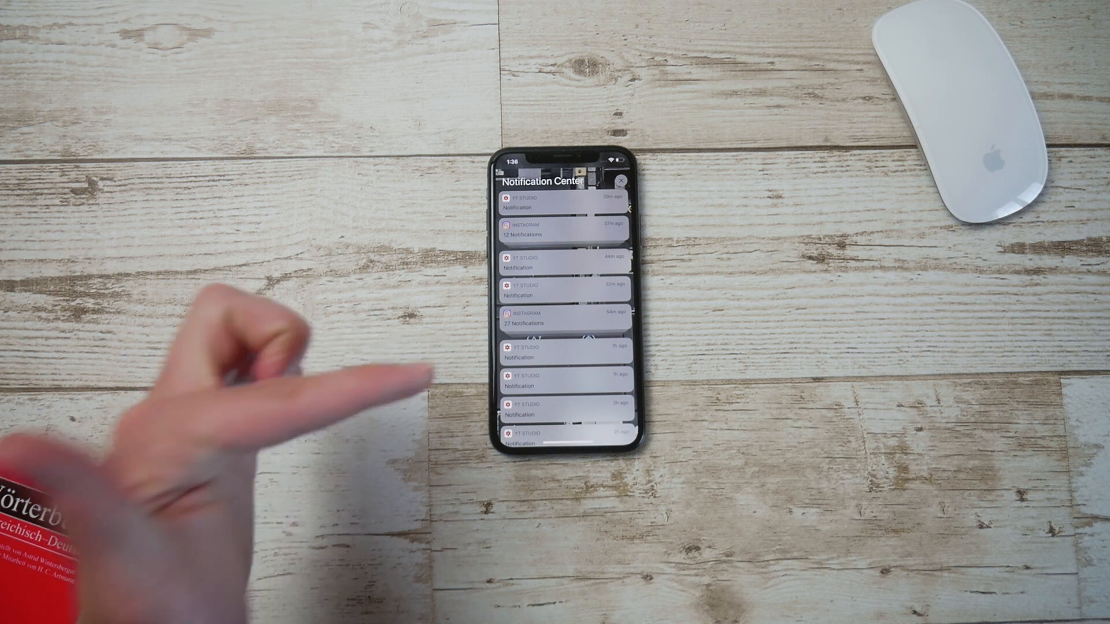
pyautogui.moveTo(495, 346)
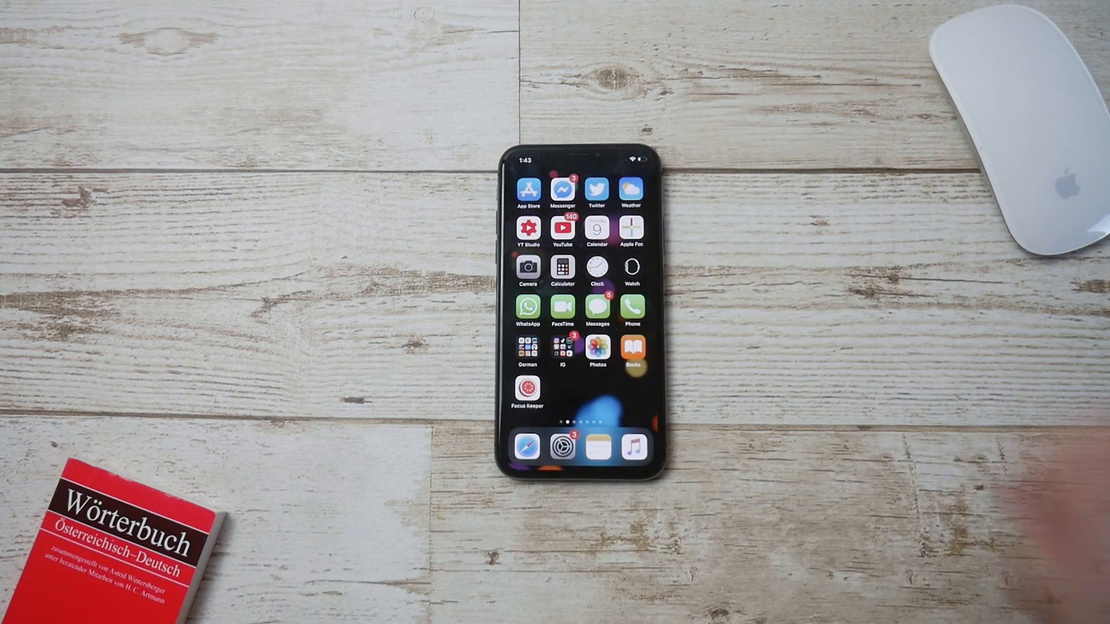
# - Open Settings, go to Notifications, and display the global Show Previews options
pyautogui.click(562, 447)
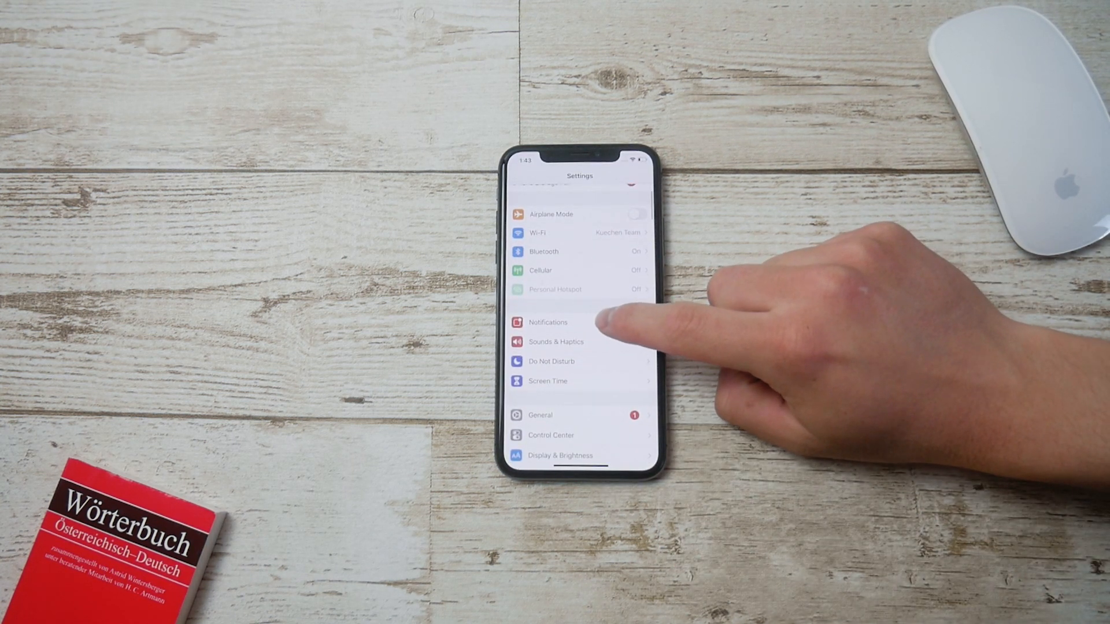
pyautogui.click(547, 323)
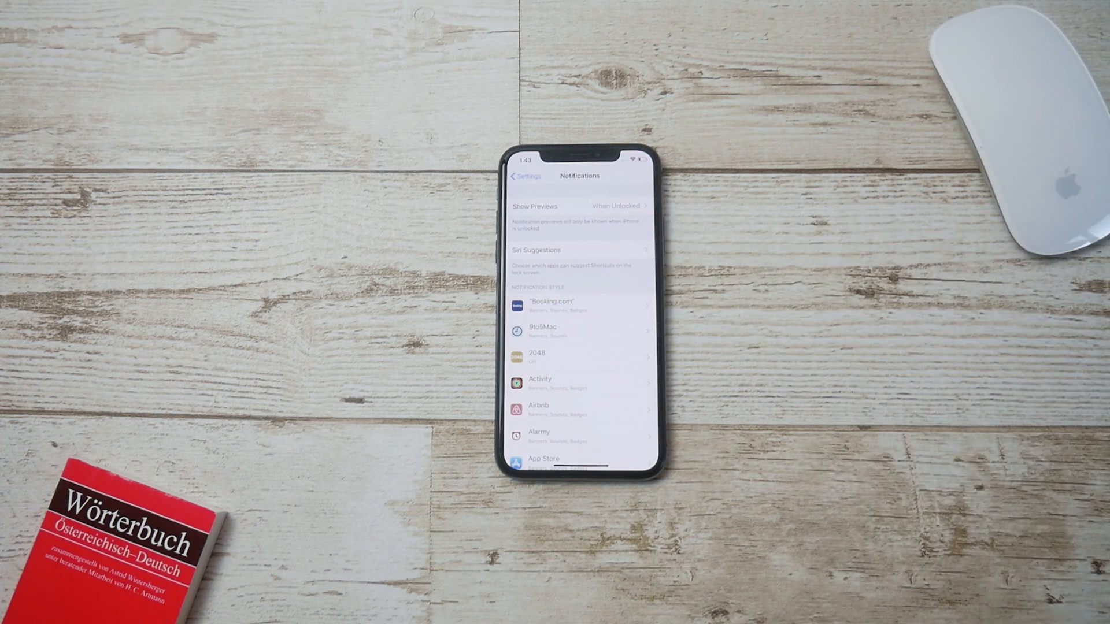
pyautogui.click(580, 206)
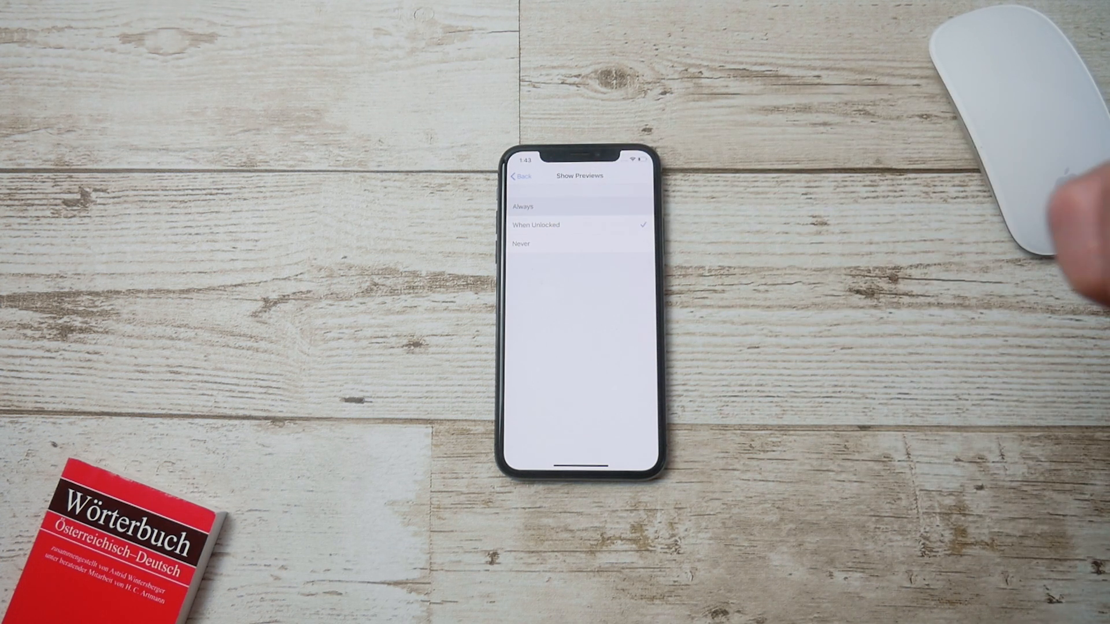
# - Review the Always / When Unlocked / Never preview options, then go back to Notifications
pyautogui.click(522, 206)
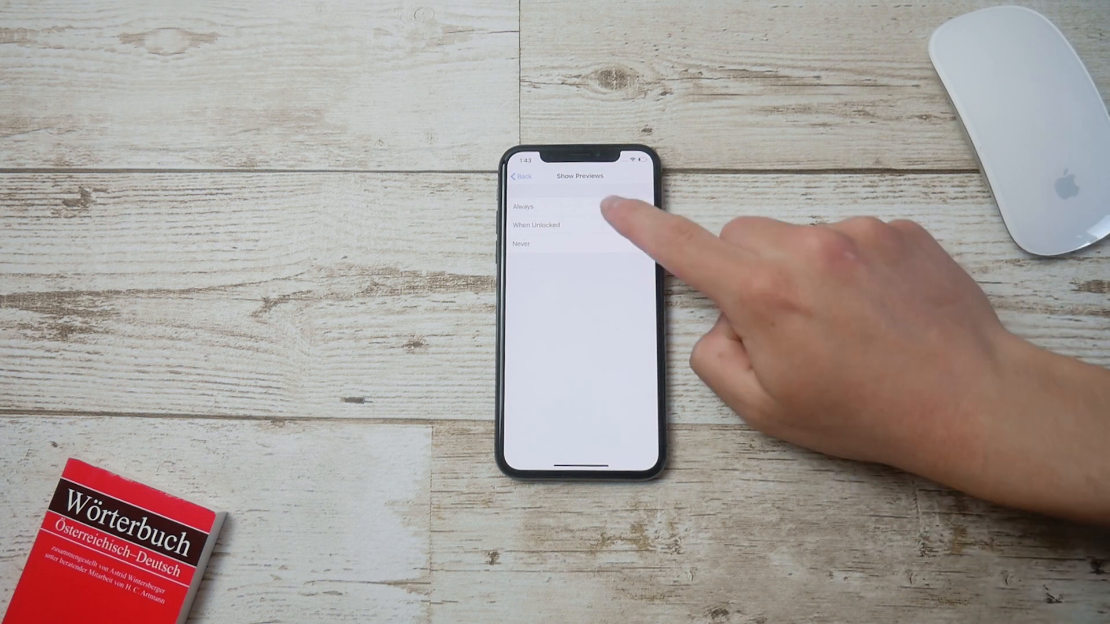
pyautogui.click(522, 206)
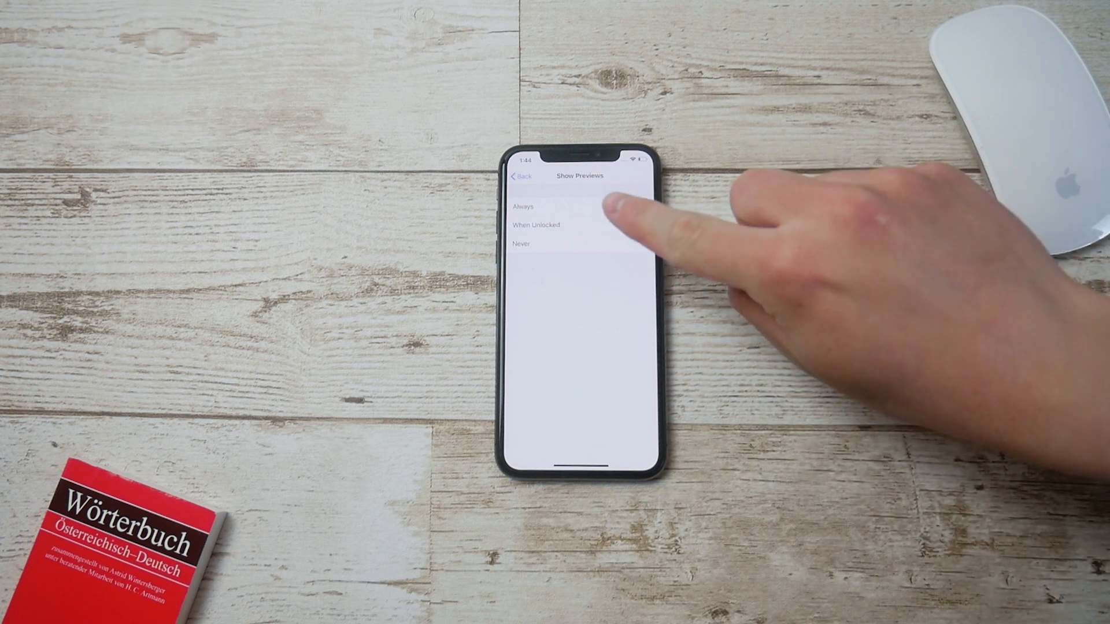
pyautogui.click(537, 225)
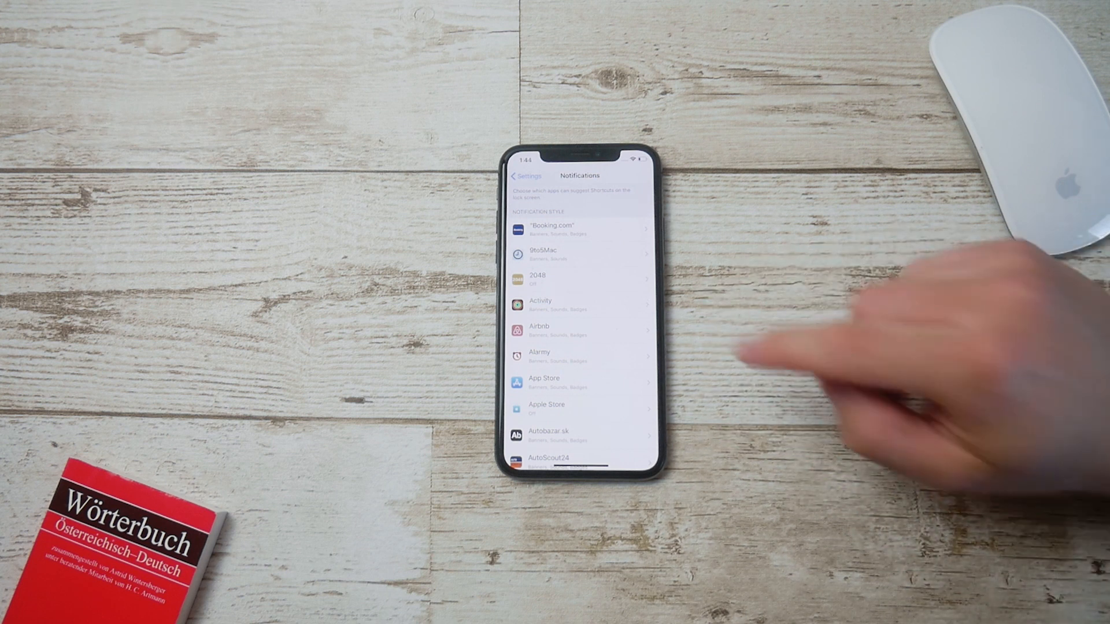
# - Toggle Booking.com notifications off and on, then set its banner style to Persistent
pyautogui.click(579, 230)
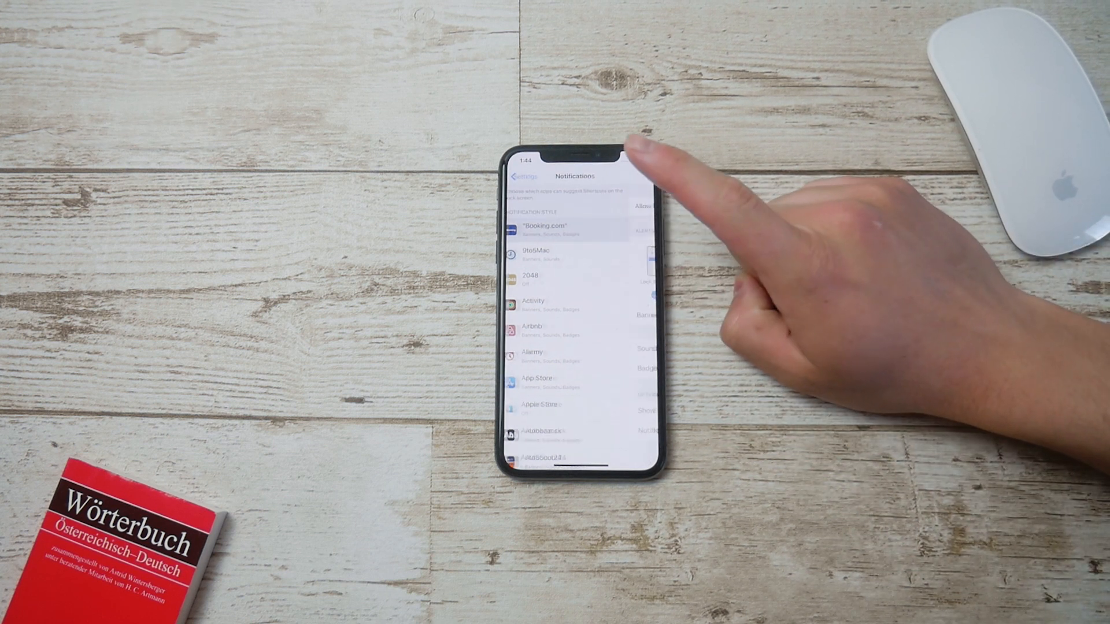
pyautogui.click(567, 227)
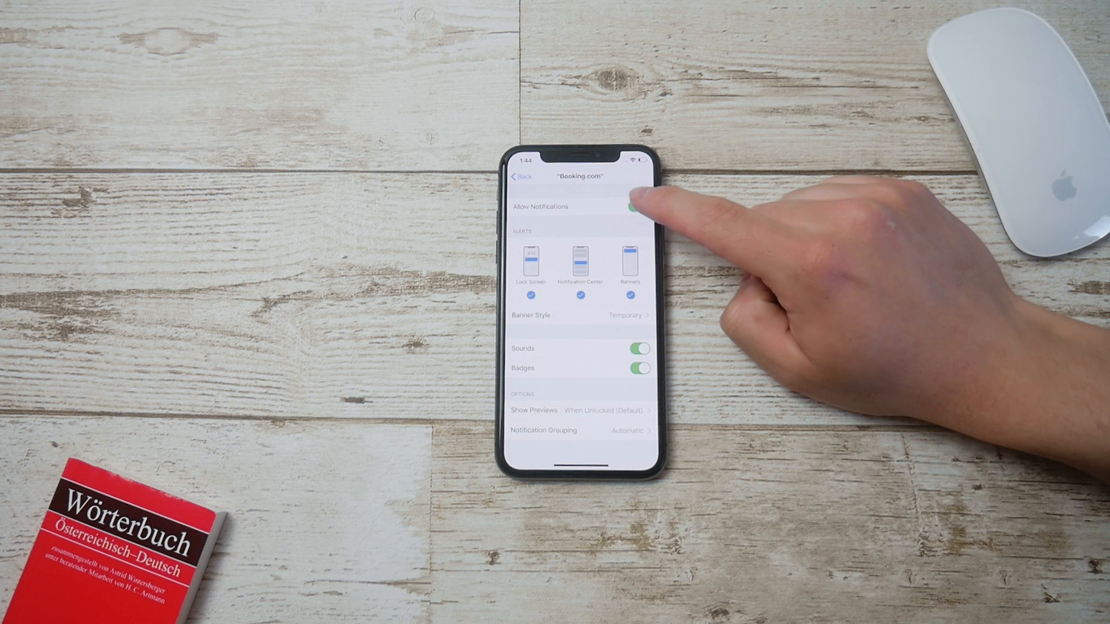
pyautogui.click(636, 206)
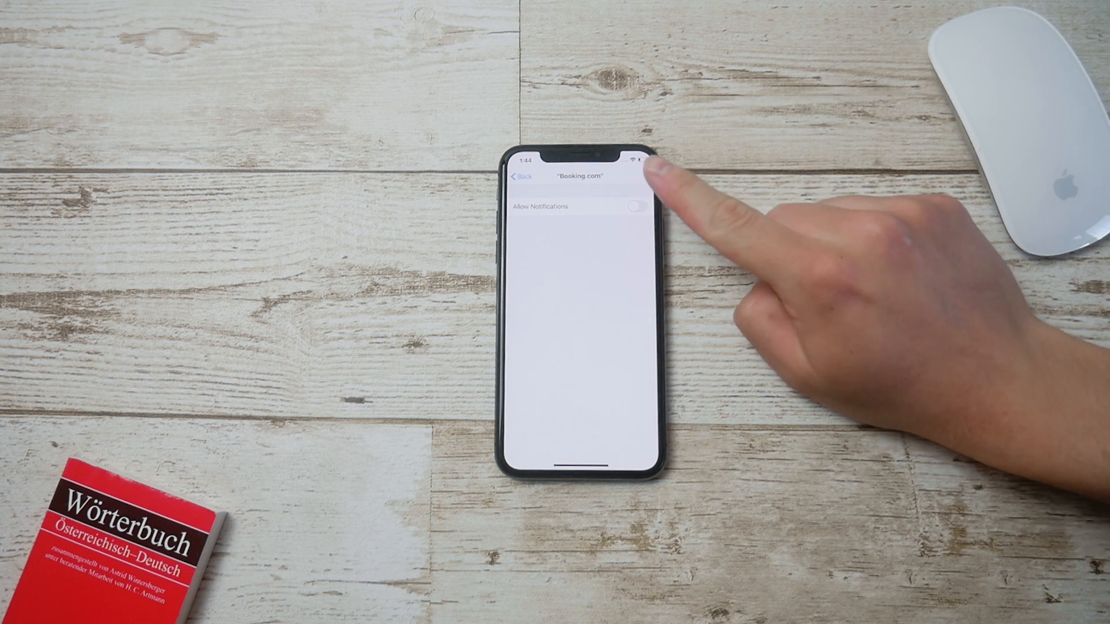
pyautogui.click(634, 206)
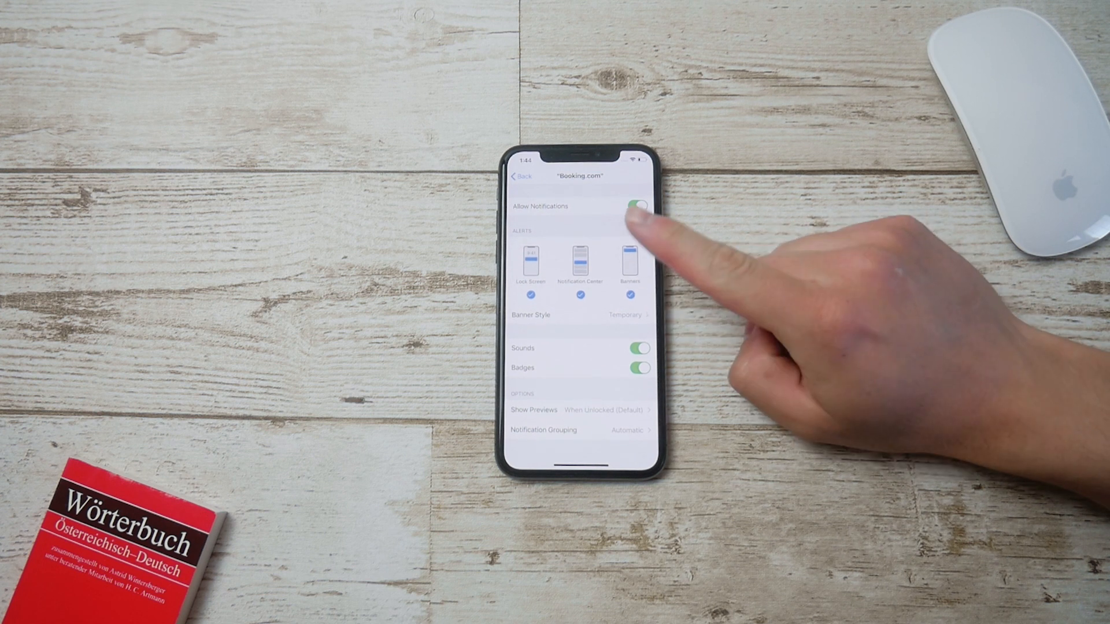
pyautogui.click(581, 315)
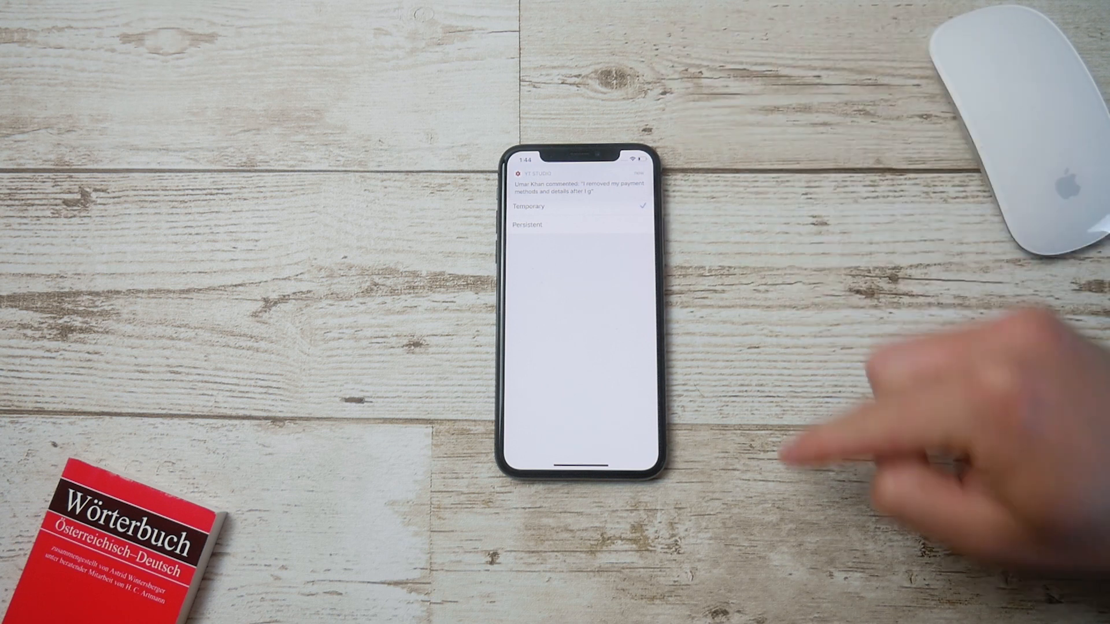
pyautogui.moveTo(885, 403)
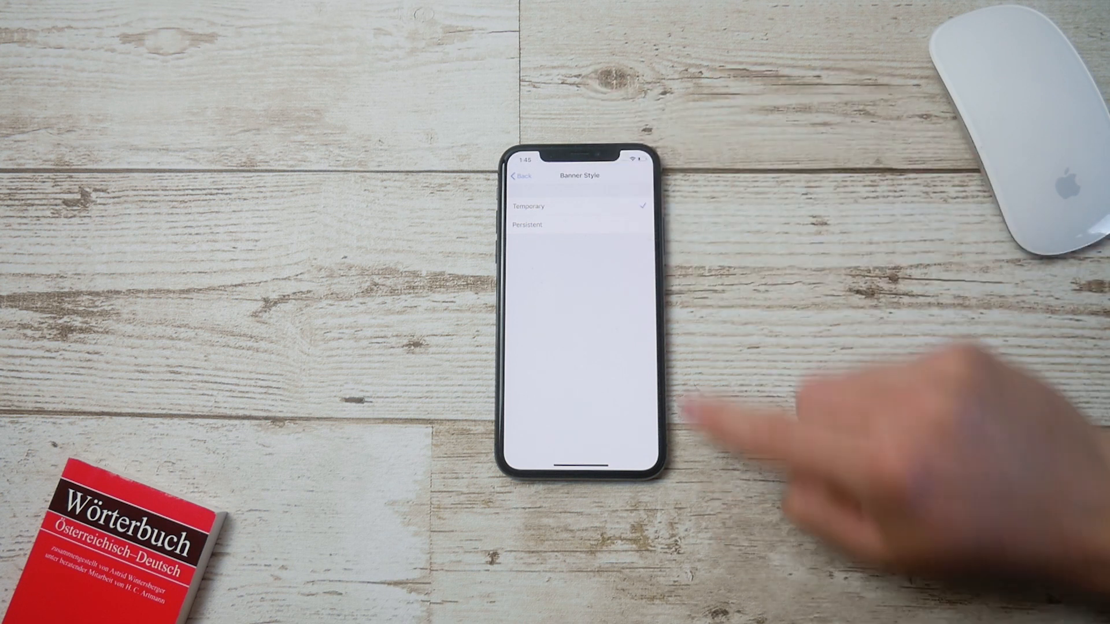
pyautogui.click(552, 225)
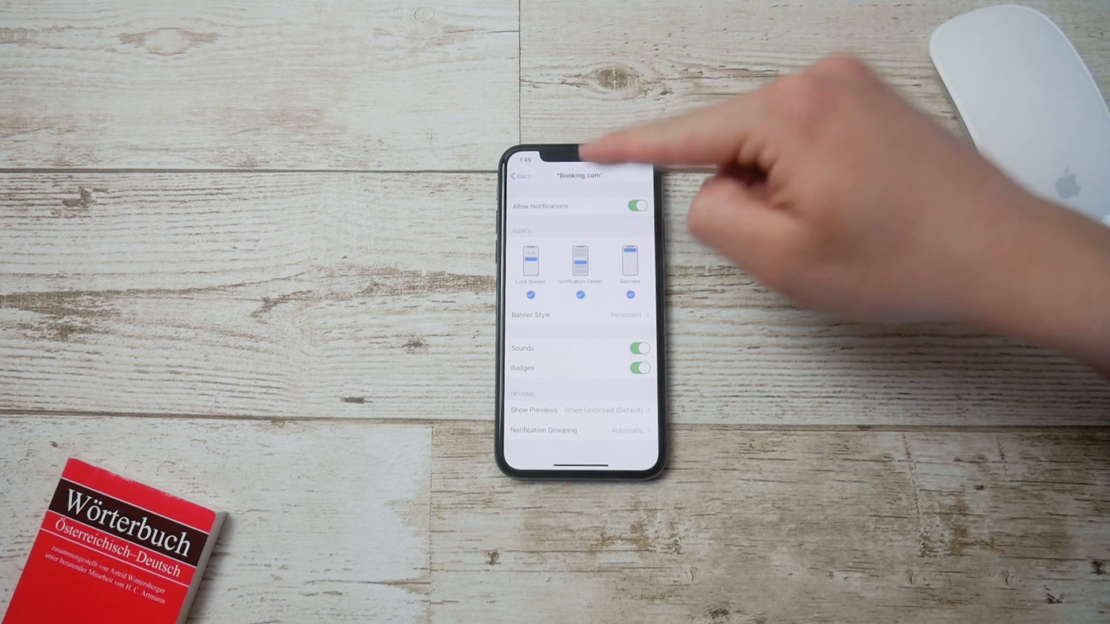
# - Toggle Booking.com's setting twice and reopen its Temporary / Persistent banner style choices
pyautogui.click(635, 206)
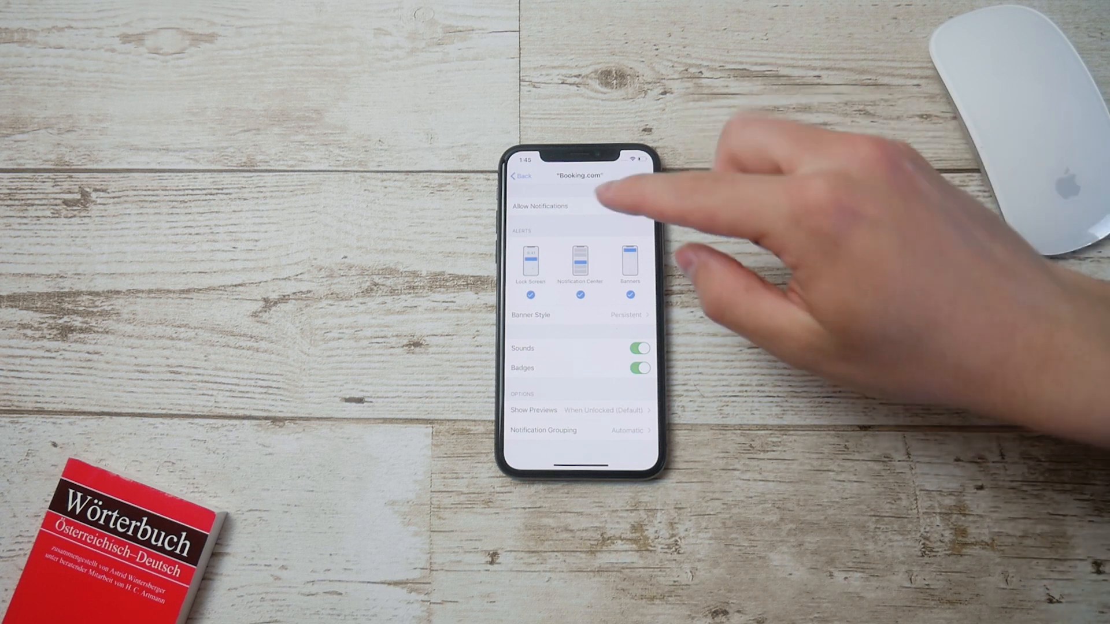
pyautogui.click(636, 206)
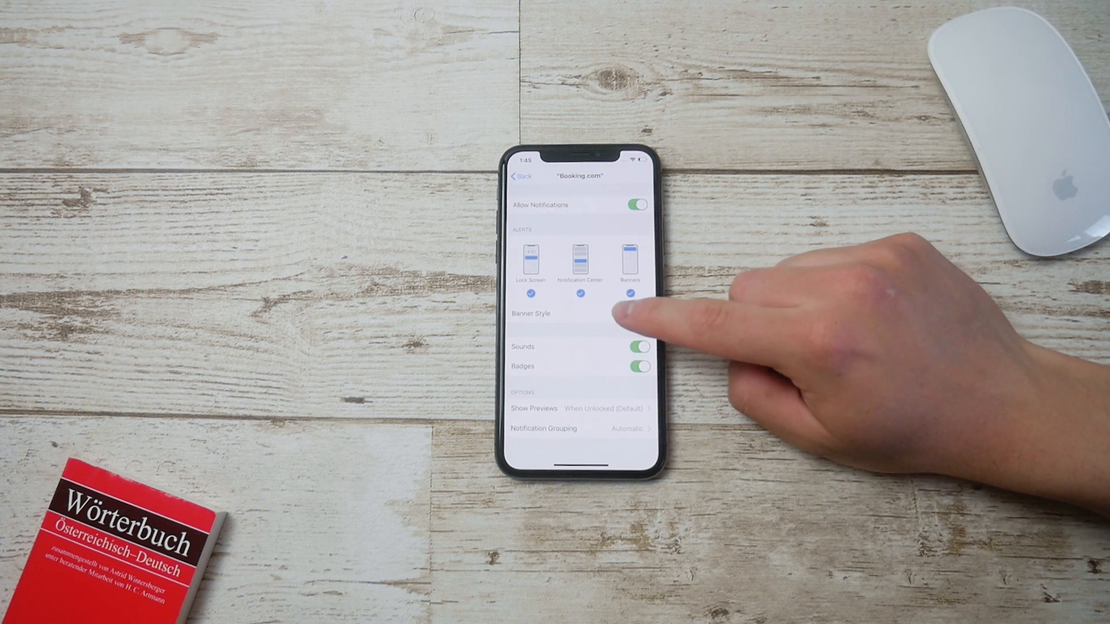
pyautogui.click(531, 313)
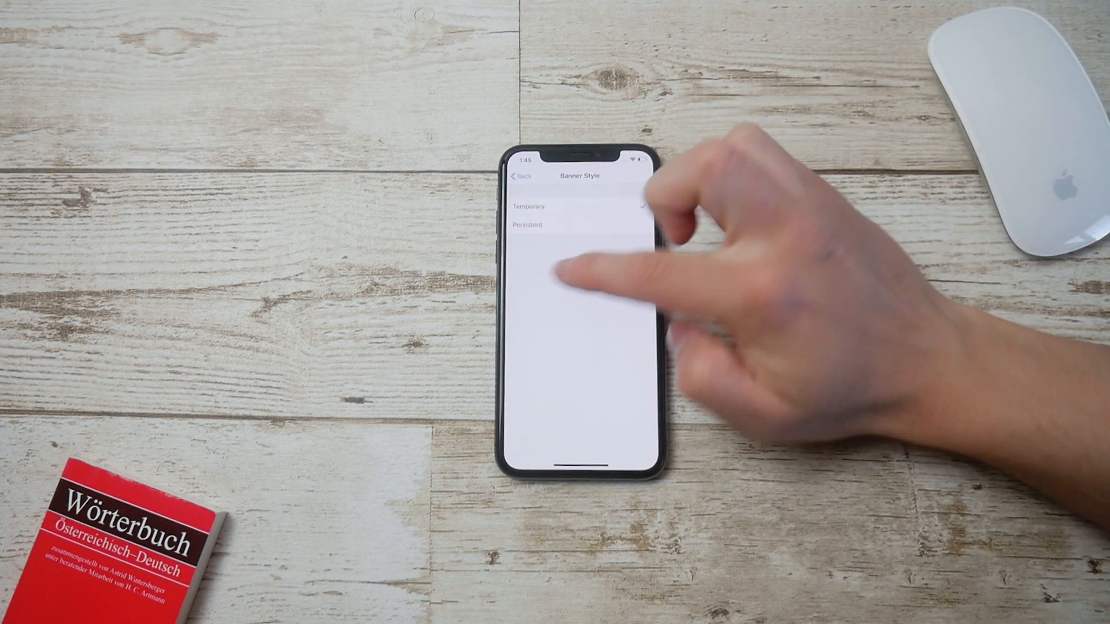
# - Review Booking.com's preview options, keeping When Unlocked (Default), and return to the app list
pyautogui.click(521, 176)
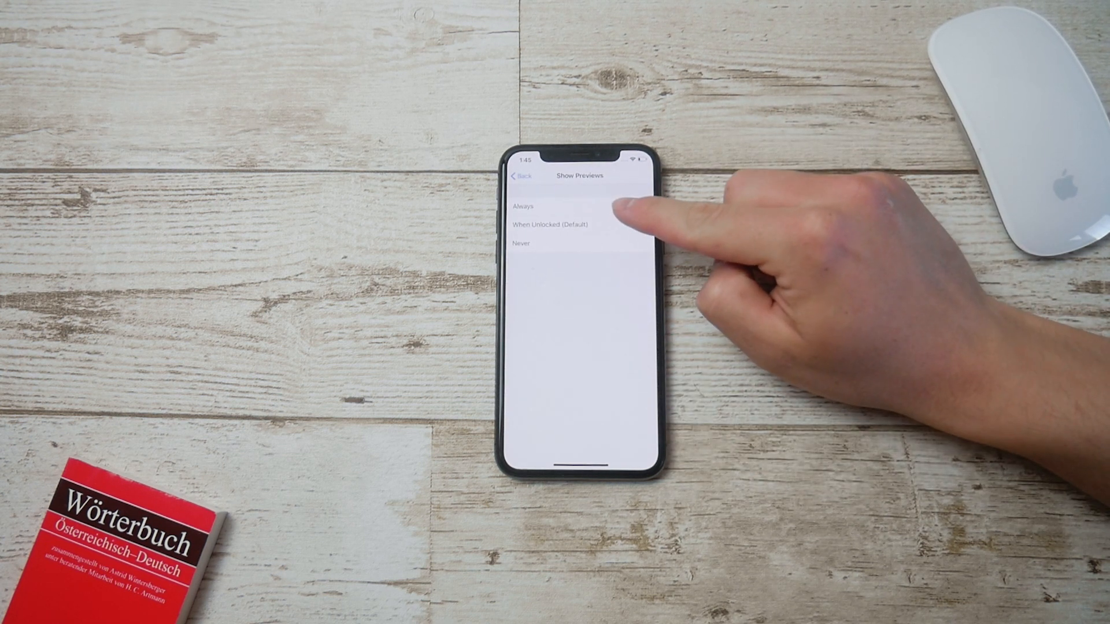
pyautogui.click(558, 225)
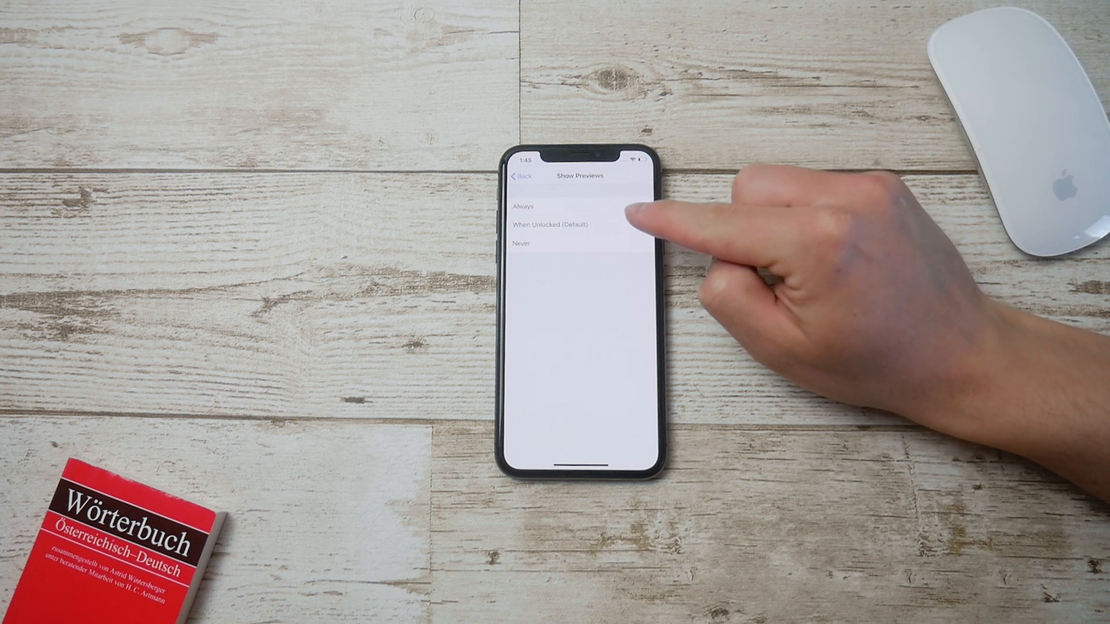
pyautogui.click(556, 225)
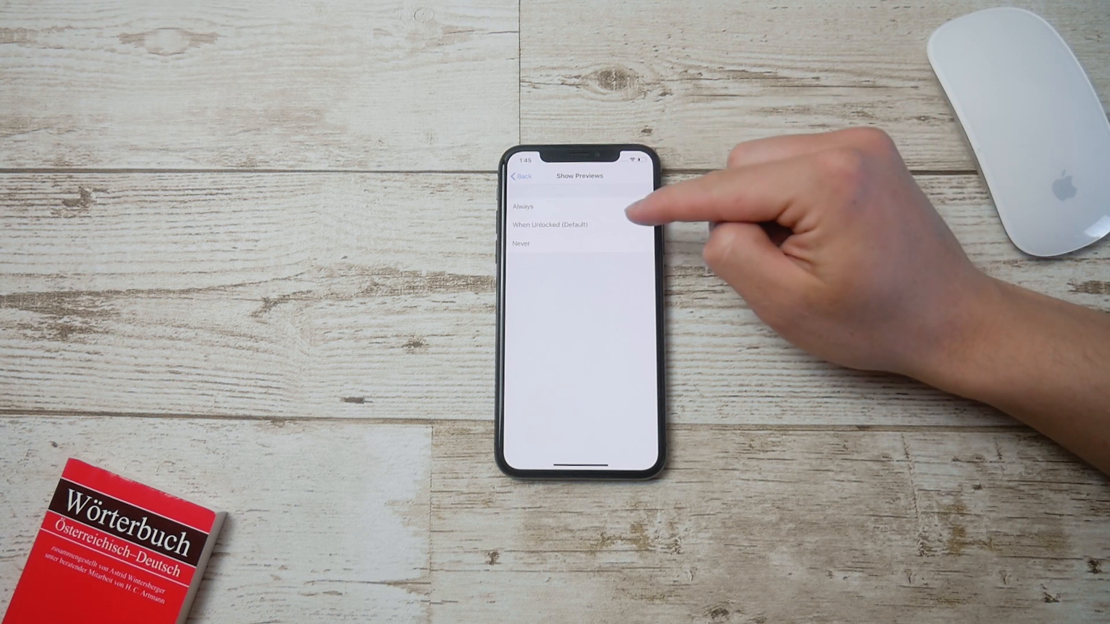
pyautogui.click(556, 224)
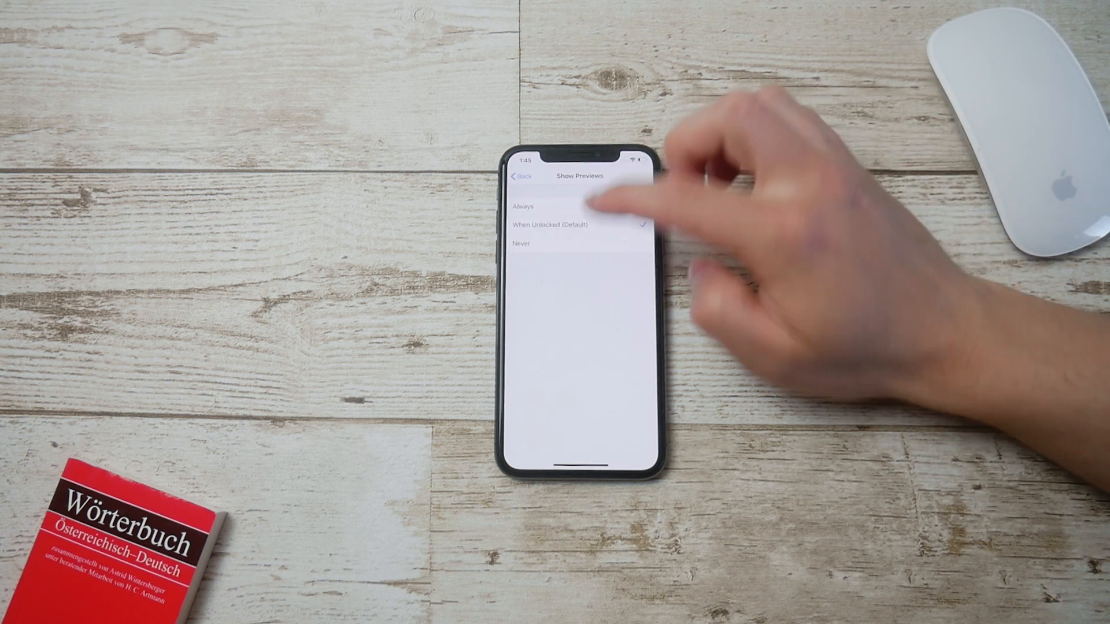
pyautogui.click(520, 175)
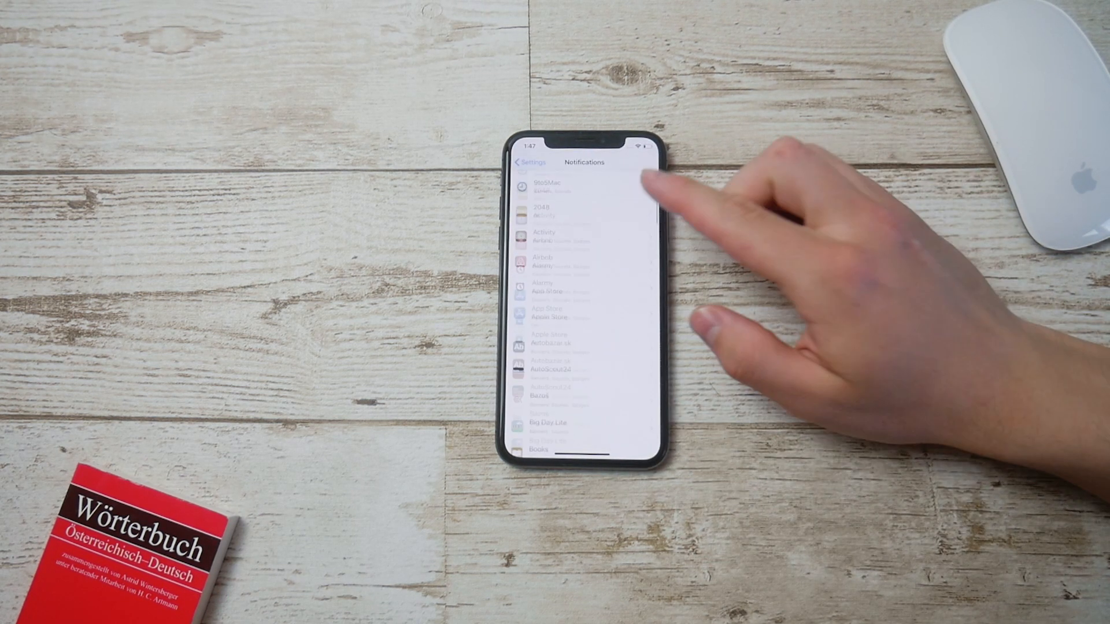
# - Scroll to YT Studio and set its notification Show Previews to Never
pyautogui.scroll(-3)
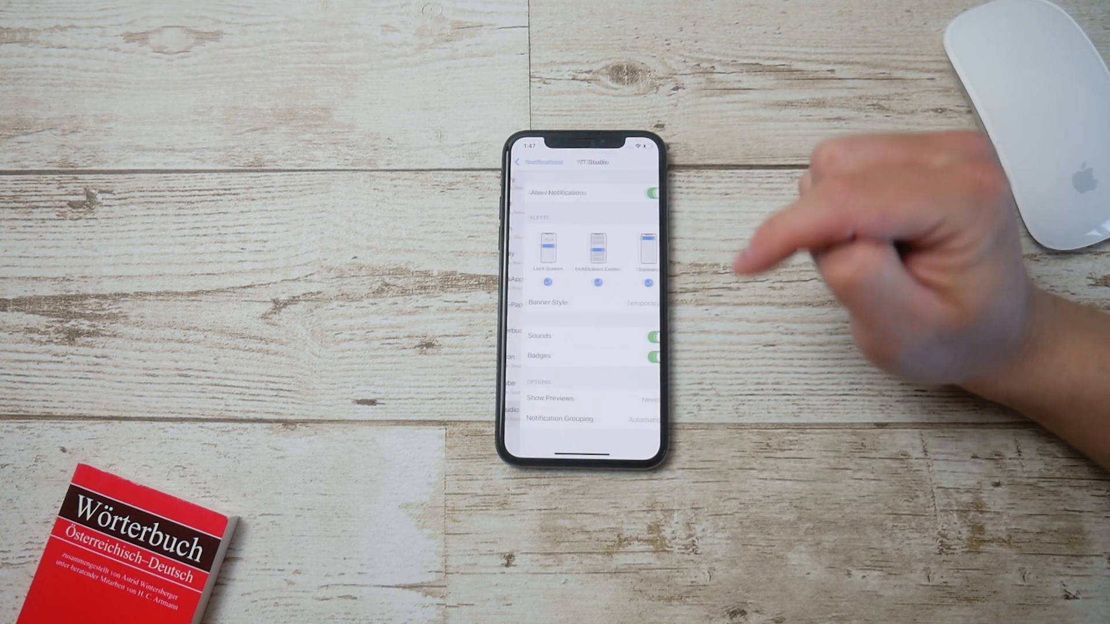
pyautogui.click(551, 398)
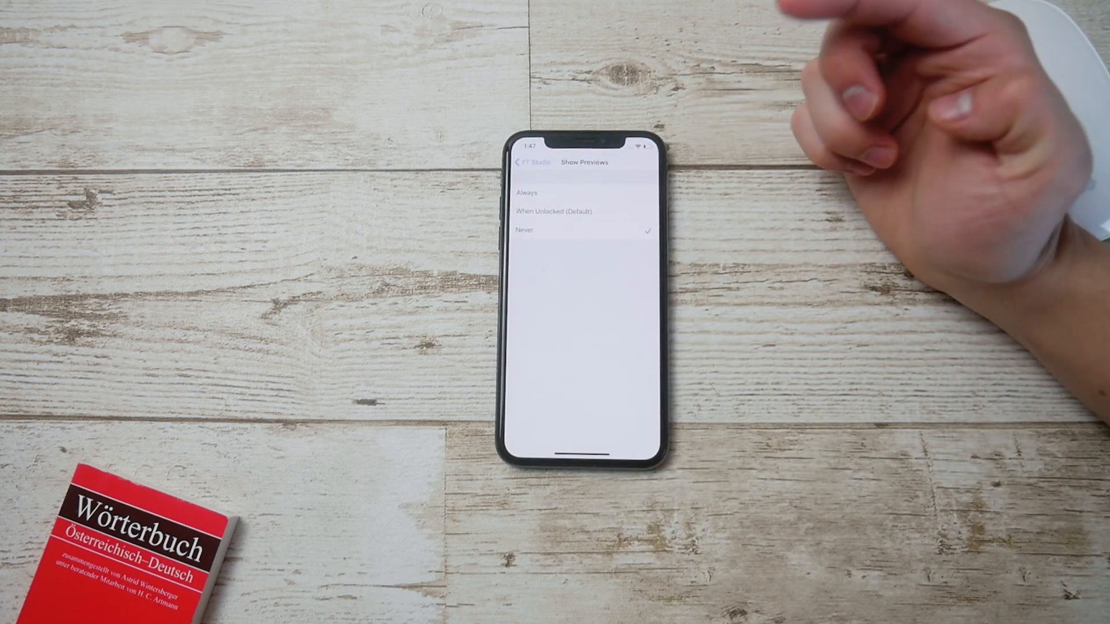
pyautogui.click(524, 162)
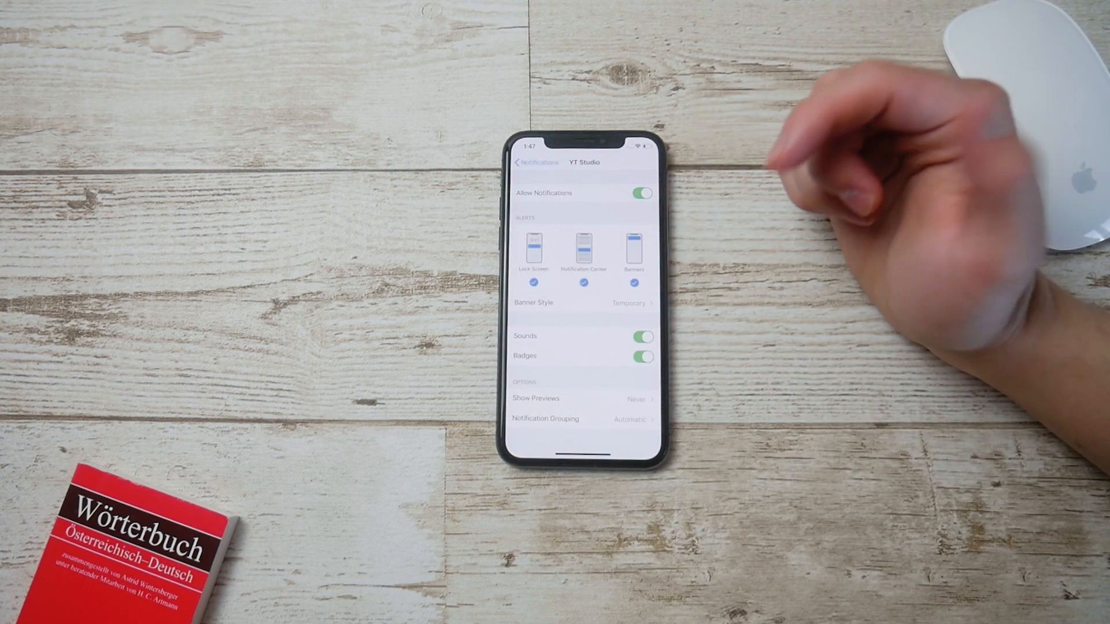